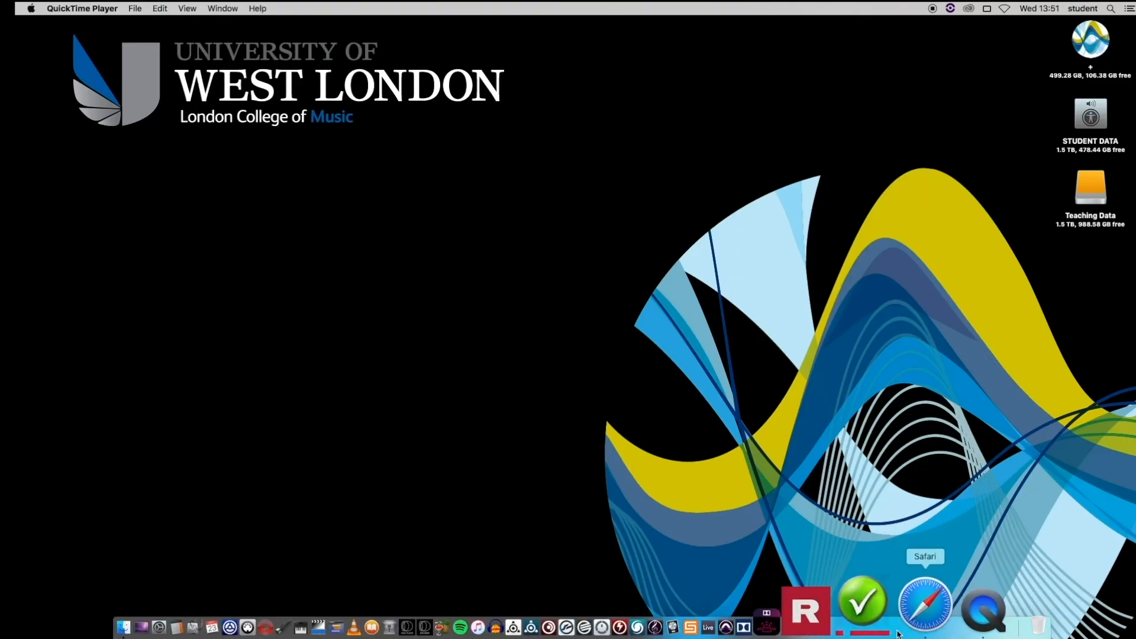
{"action": "mouse_move", "coordinate": [890, 609]}
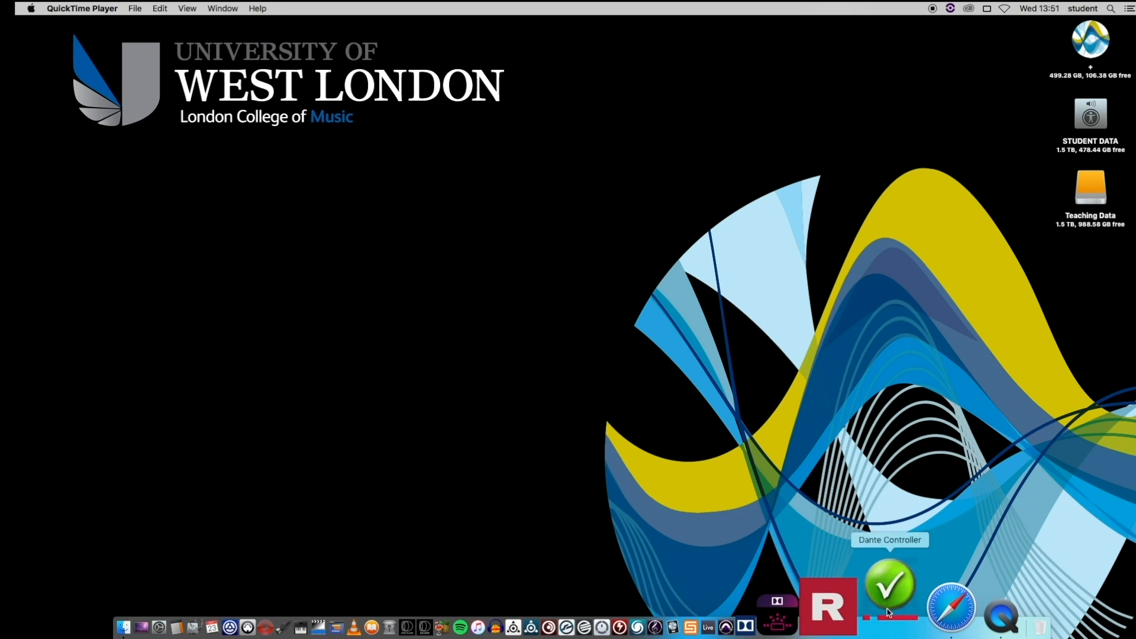
Launch Dante Controller from the Dock to reach the network routing view.
{"action": "left_click", "coordinate": [890, 587]}
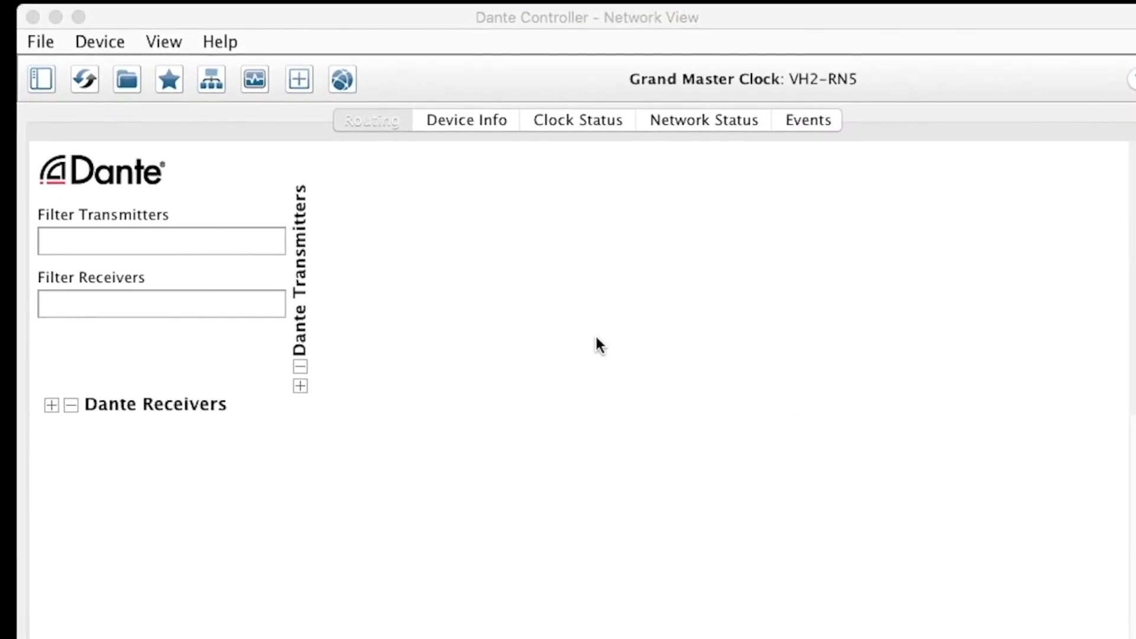
Set en0 as the primary Dante interface so VH2-RN1, RN2 and RN5 appear.
{"action": "left_click", "coordinate": [341, 79]}
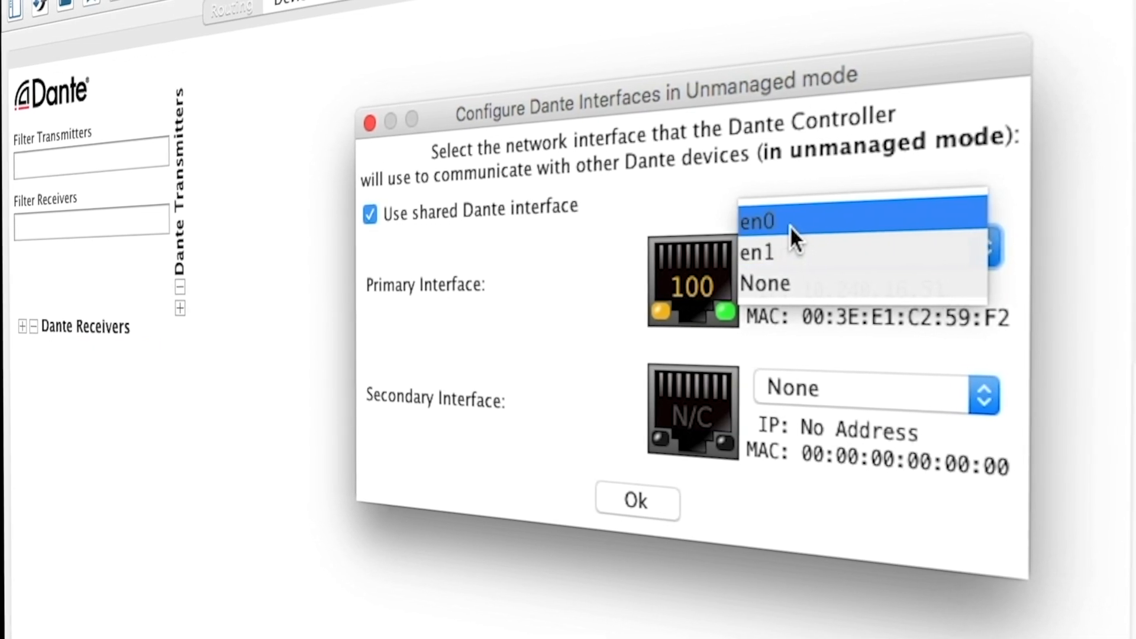
{"action": "left_click", "coordinate": [757, 221]}
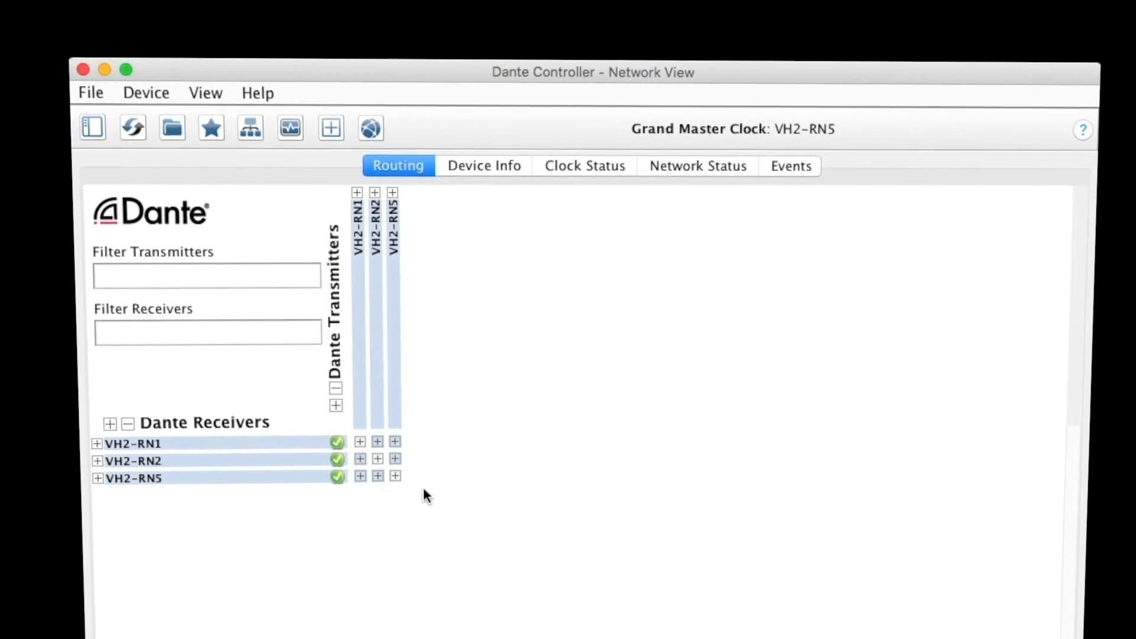
Expand VH2-RN1 and VH2-RN2 transmitters to view VH2-RN5's green-ticked subscriptions.
{"action": "left_click", "coordinate": [357, 193]}
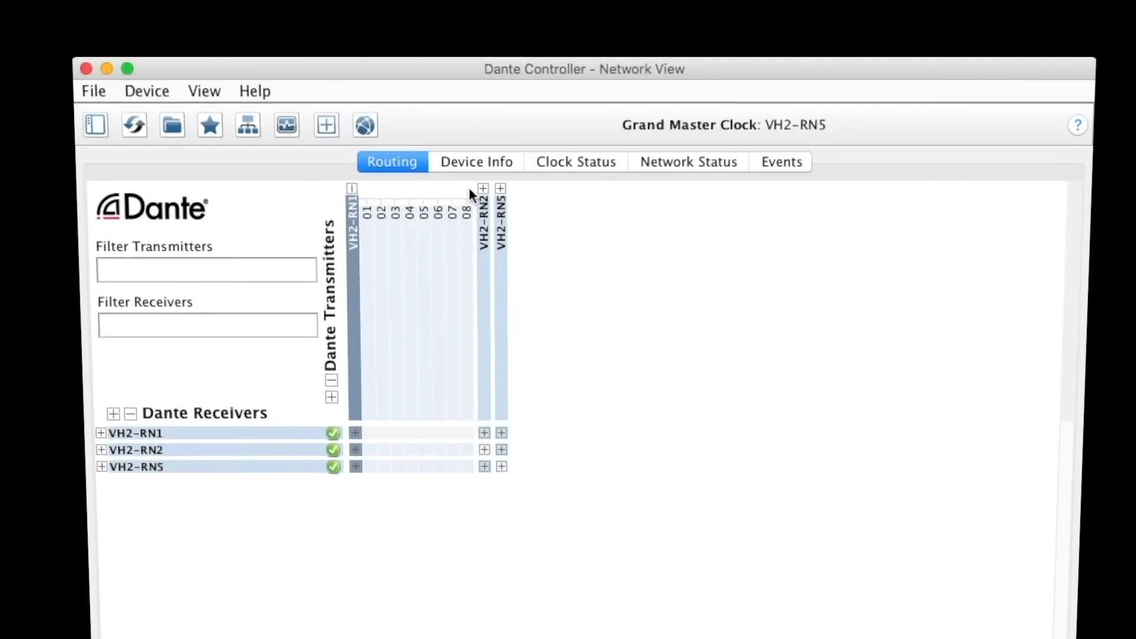
{"action": "left_click", "coordinate": [483, 188]}
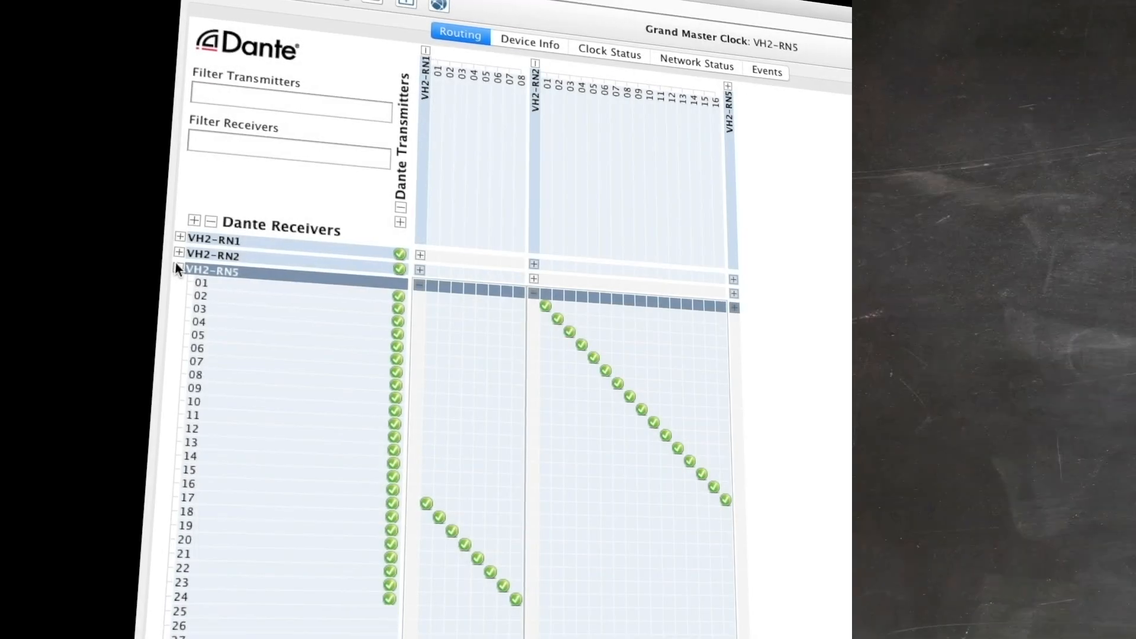
{"action": "left_click", "coordinate": [179, 271]}
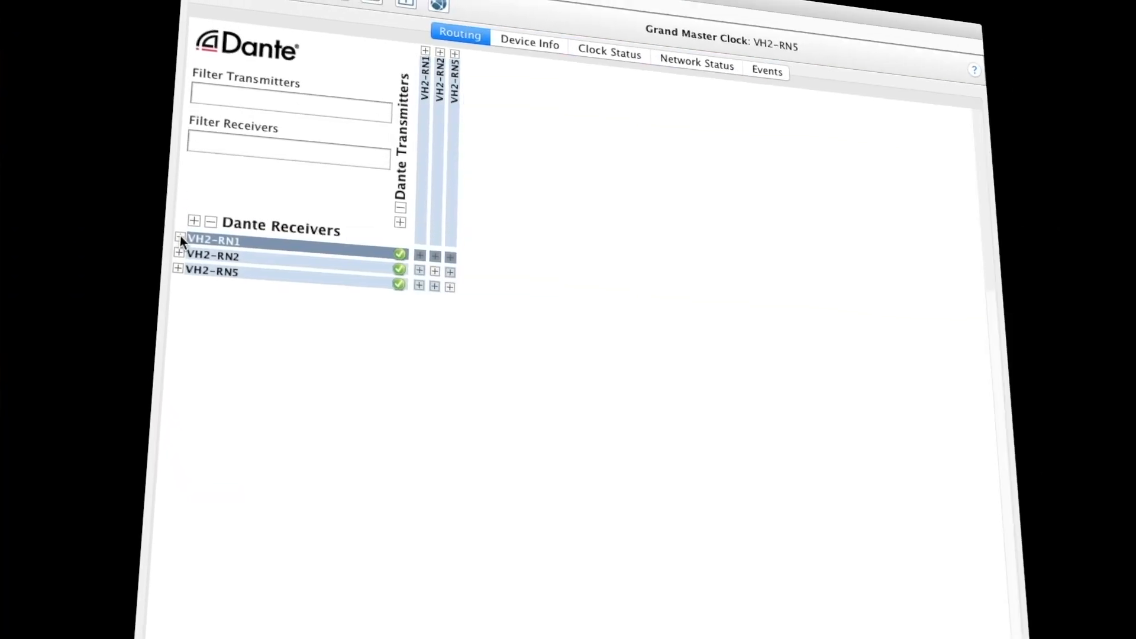
Check VH2-RN1's receive channels from VH2-RN5, then select warning-flagged receiver VH2-RN2.
{"action": "left_click", "coordinate": [179, 238]}
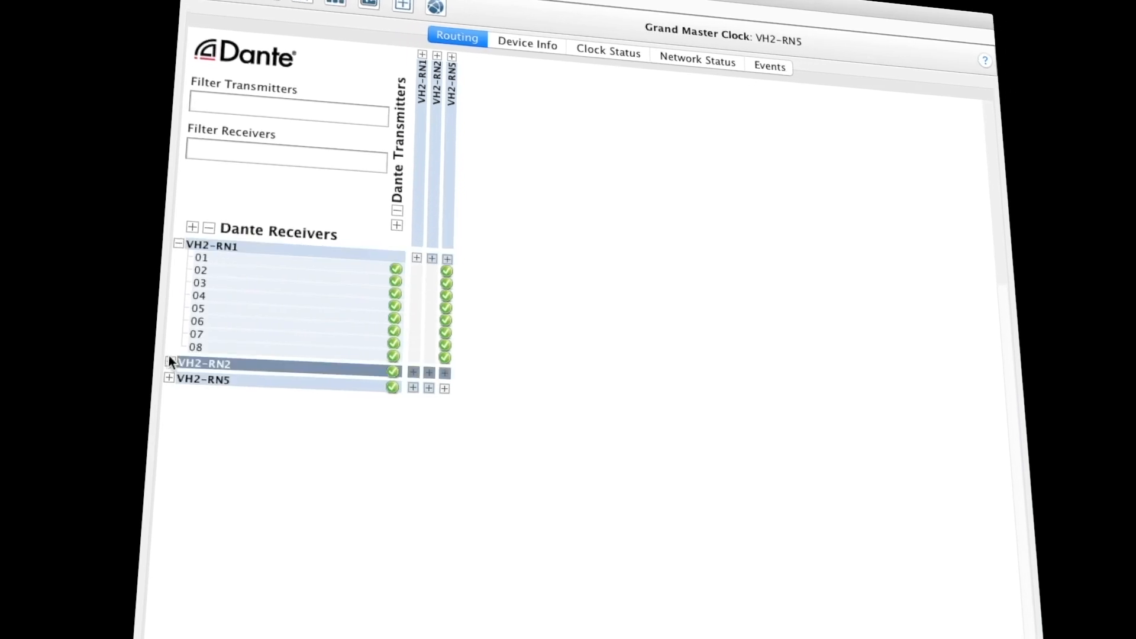
{"action": "left_click", "coordinate": [169, 367]}
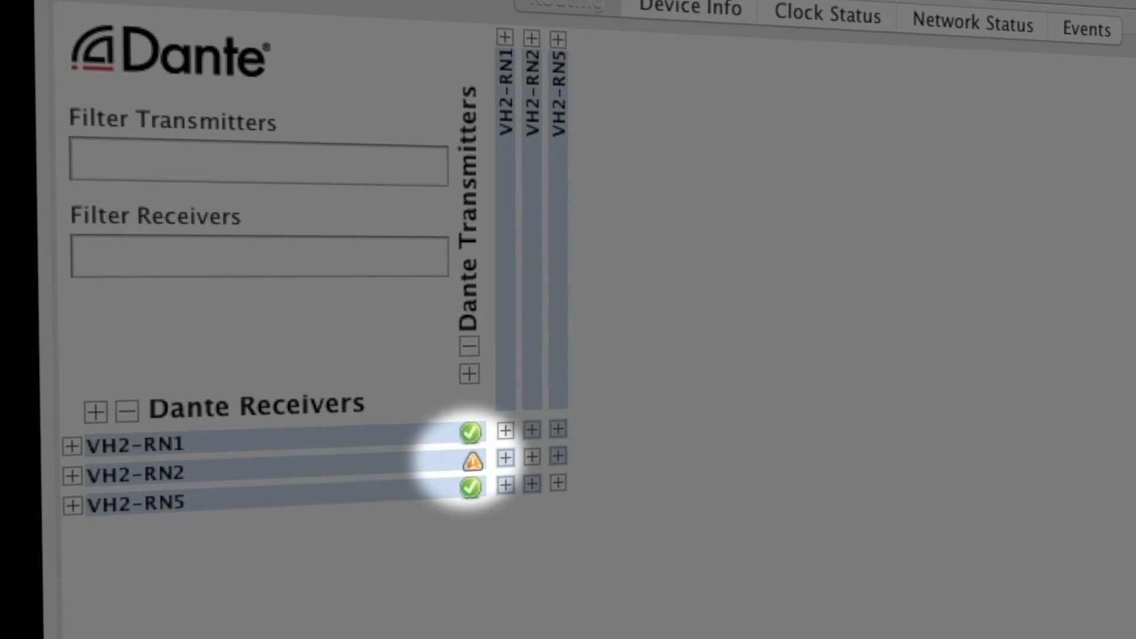
{"action": "left_click", "coordinate": [134, 463]}
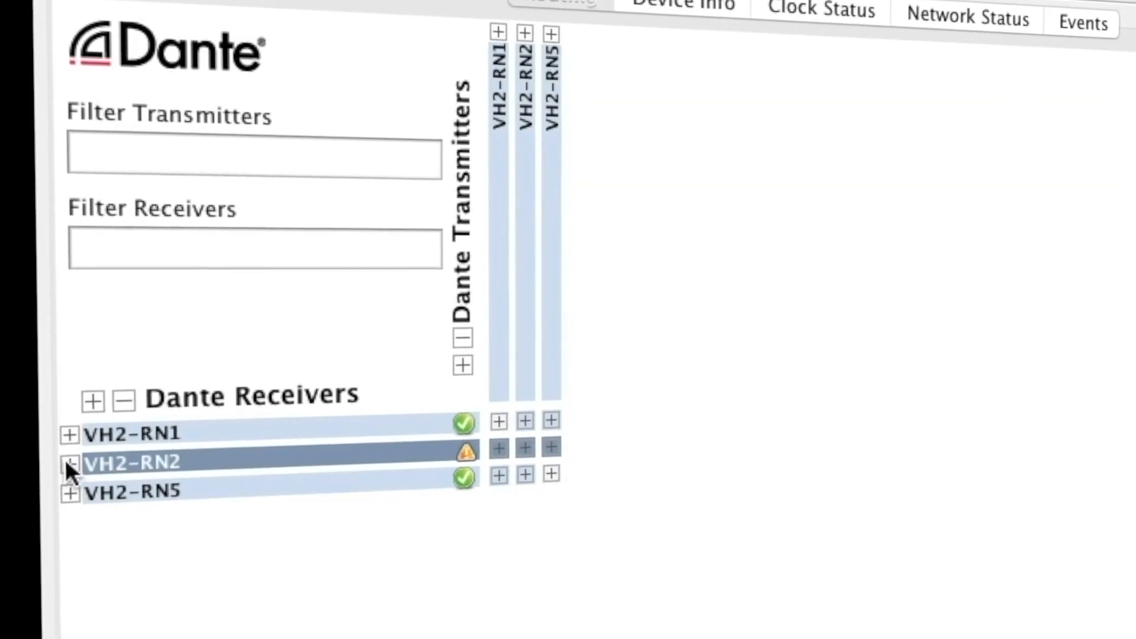
Expand VH2-RN2's receive channels to find warnings on channels 01–03, e.g. Grimlock.
{"action": "left_click", "coordinate": [70, 463]}
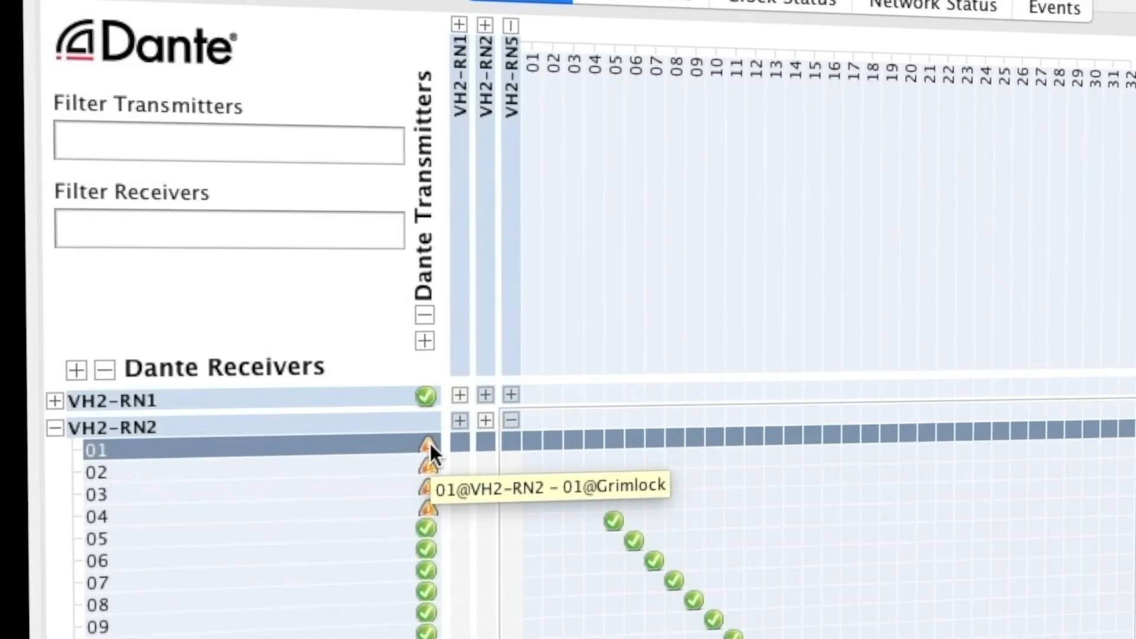
{"action": "mouse_move", "coordinate": [547, 464]}
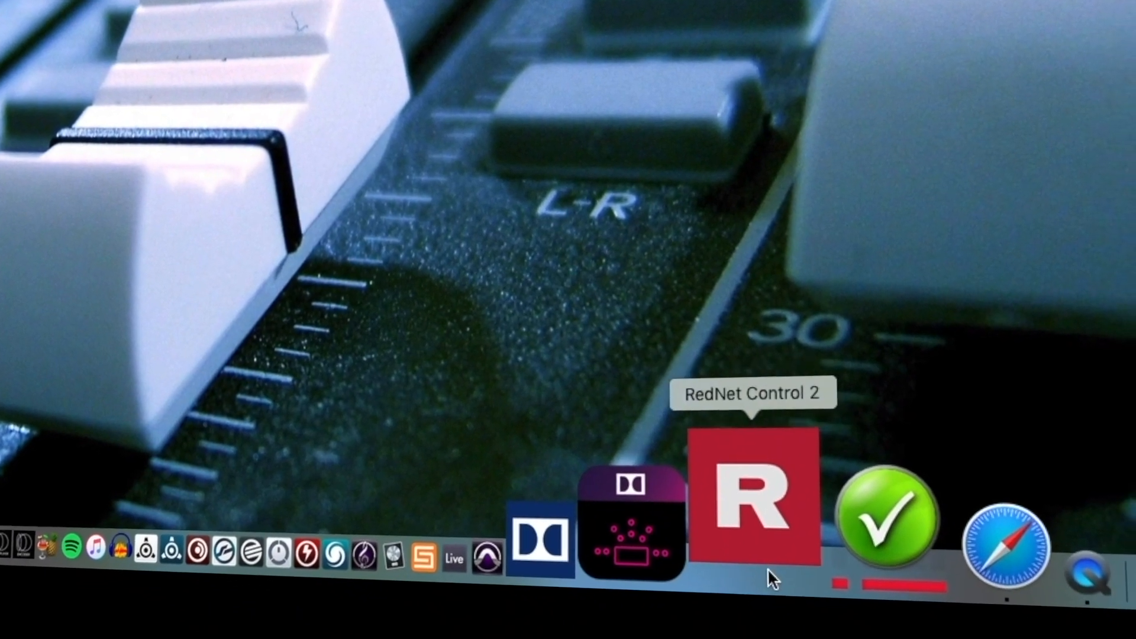
In RedNet Control 2, set the tab sample rate to 48kHz and conform all devices.
{"action": "left_click", "coordinate": [748, 496]}
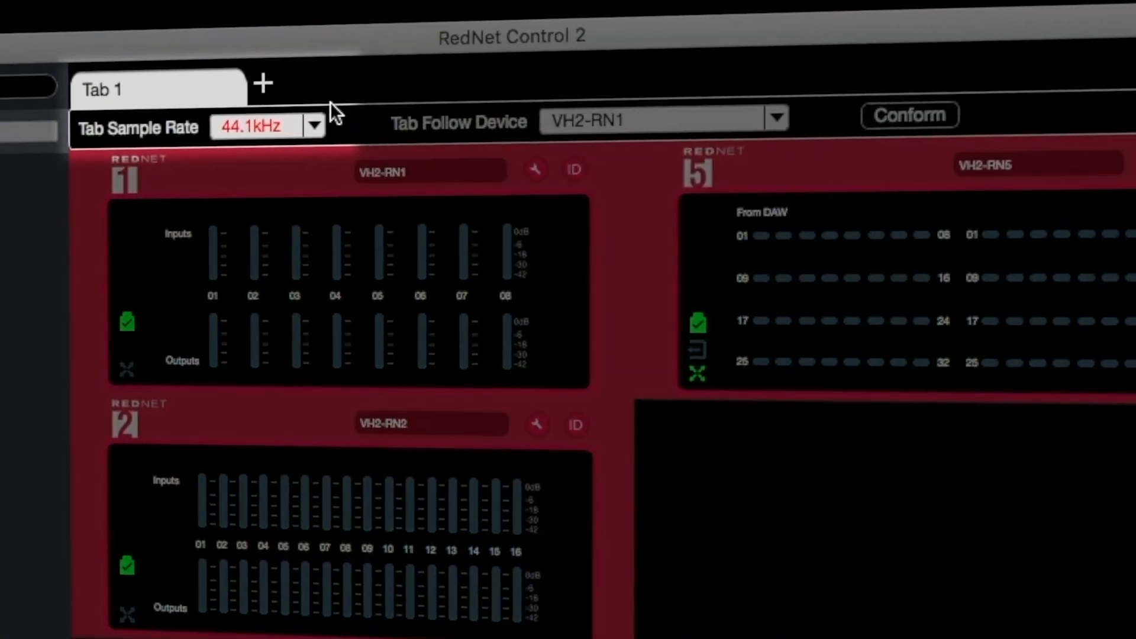
{"action": "left_click", "coordinate": [312, 127]}
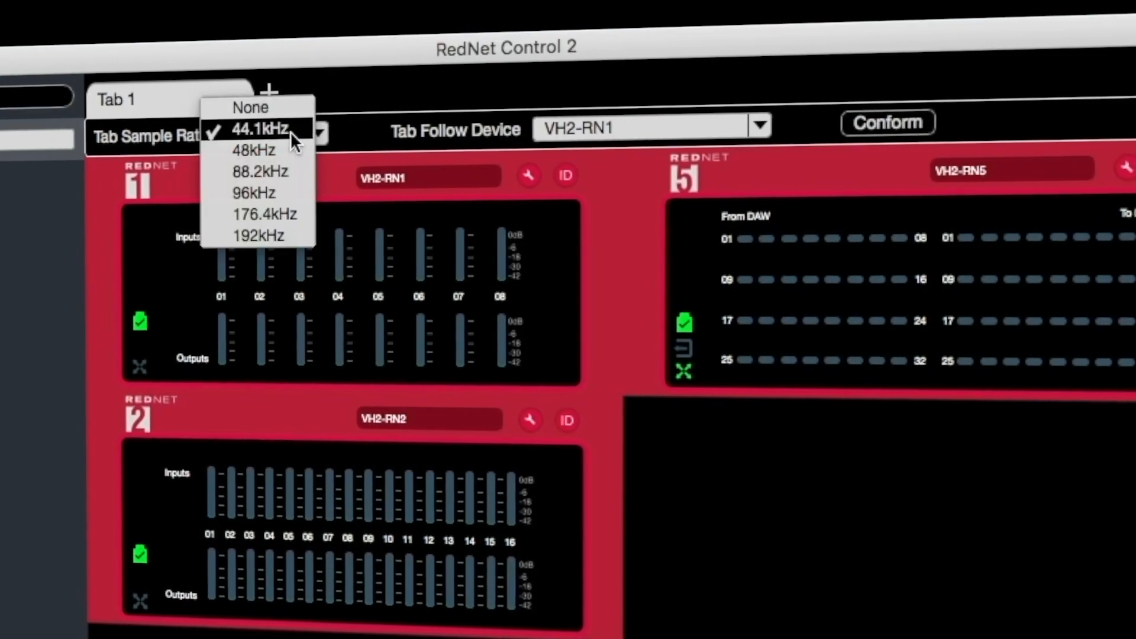
{"action": "left_click", "coordinate": [253, 149]}
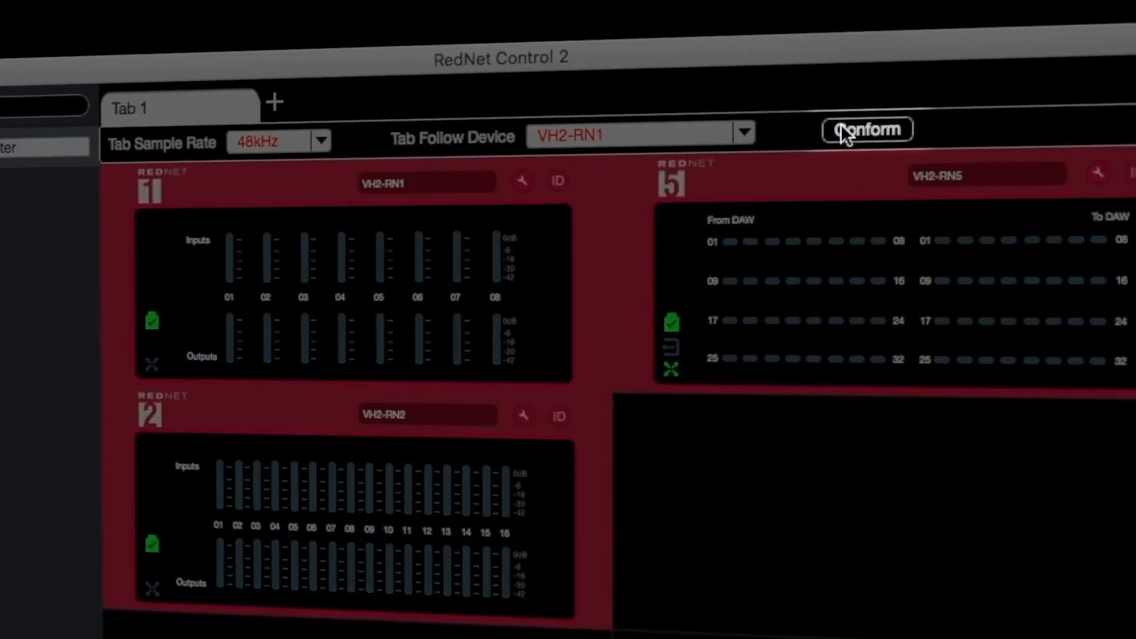
{"action": "left_click", "coordinate": [866, 129]}
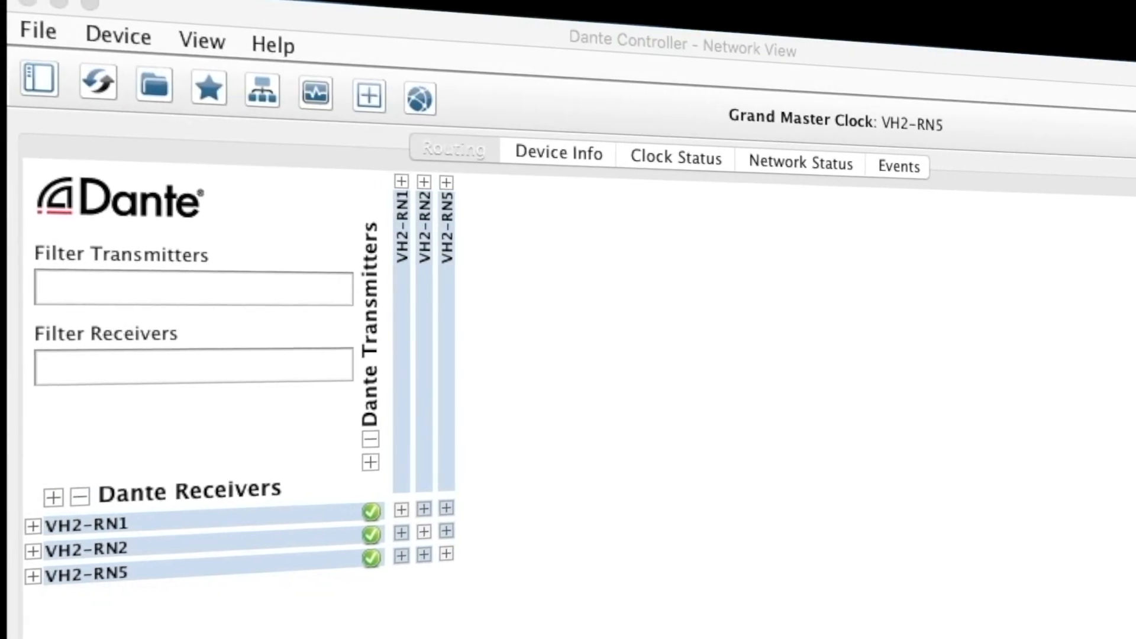
Refresh the Dante Controller device list to recheck receiver status.
{"action": "left_click", "coordinate": [99, 91]}
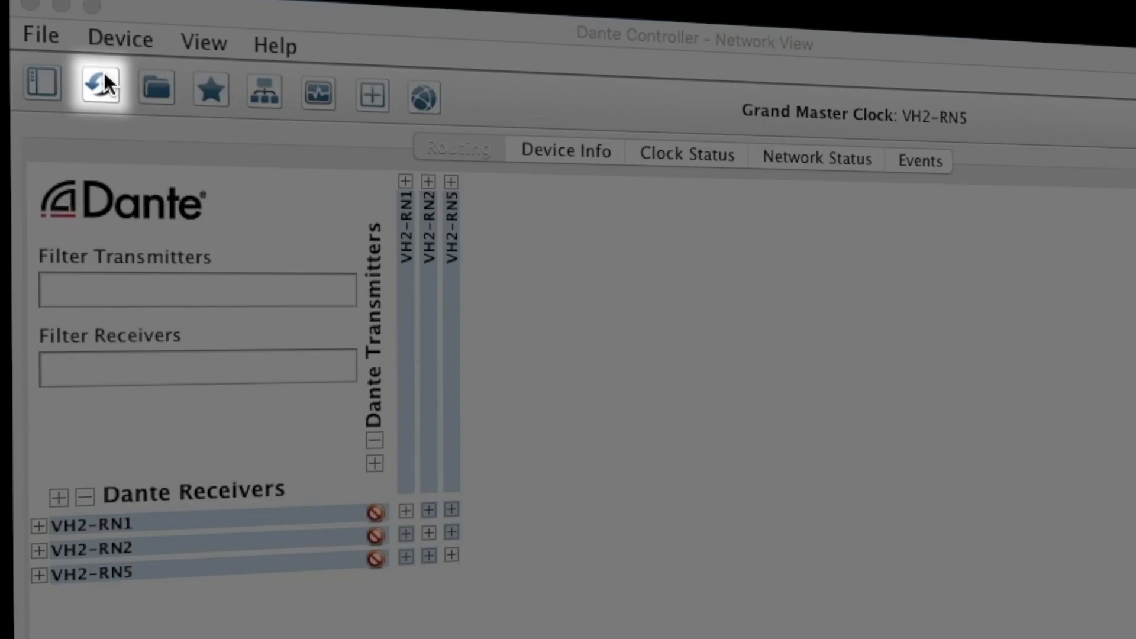